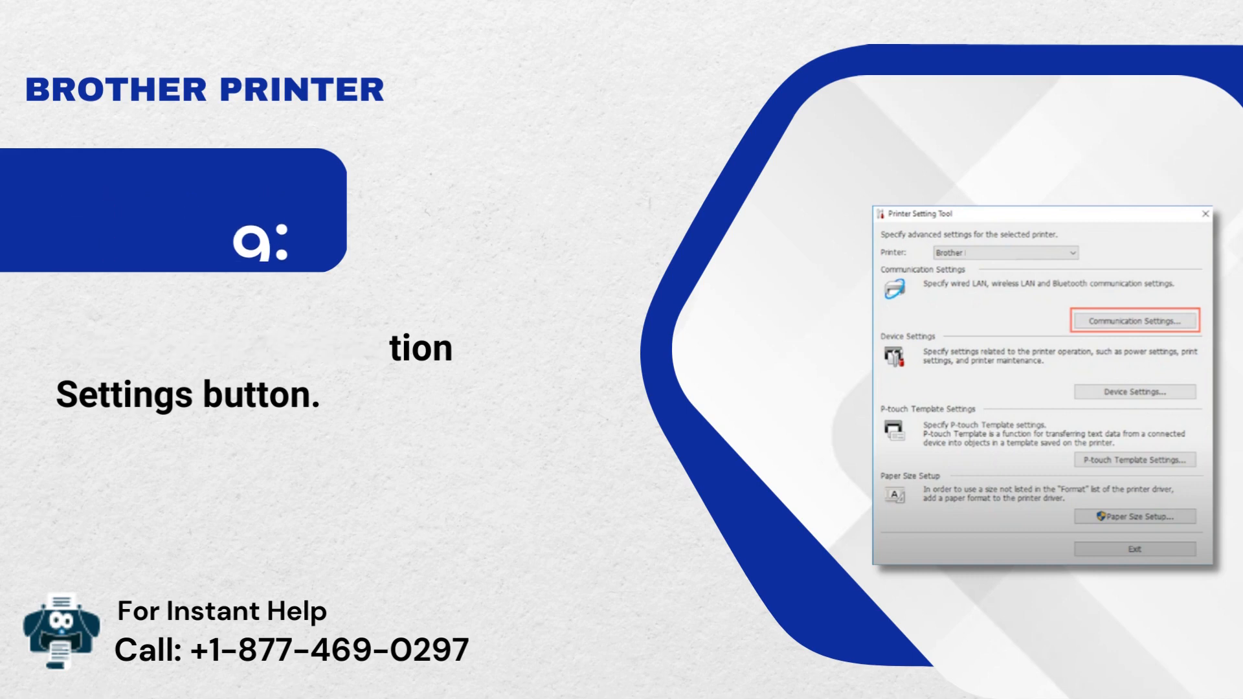
{"action": "left_click", "coordinate": [1133, 321]}
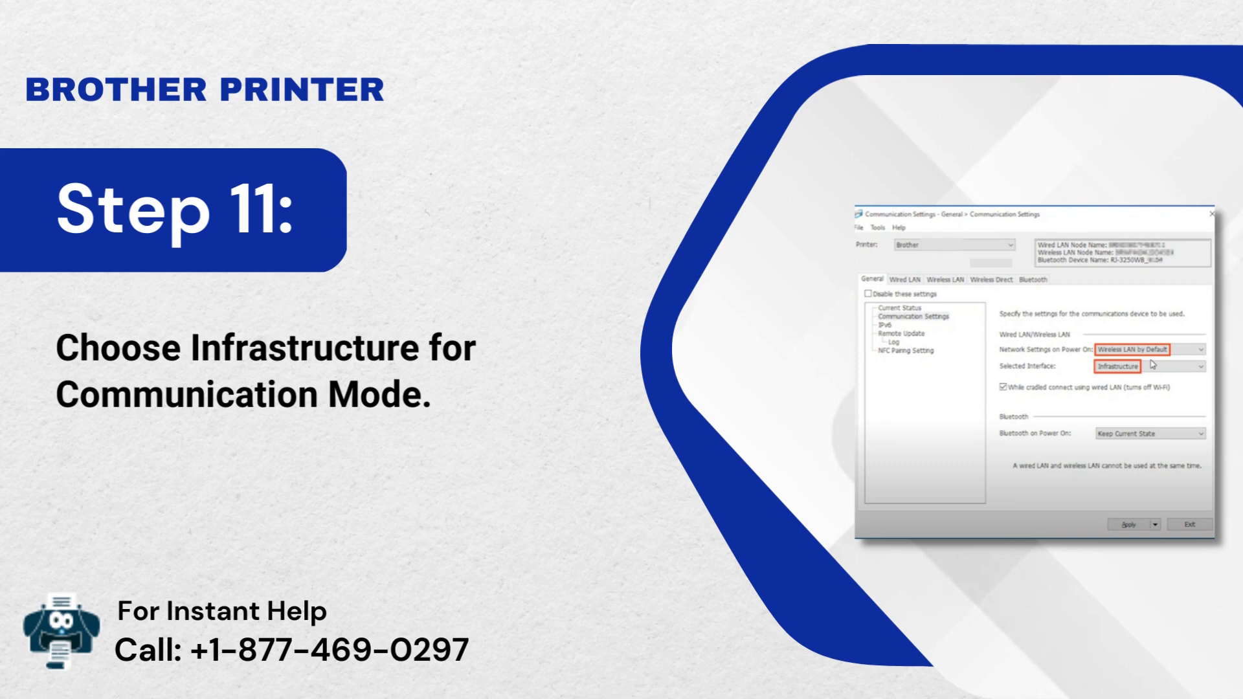
{"action": "left_click", "coordinate": [928, 264]}
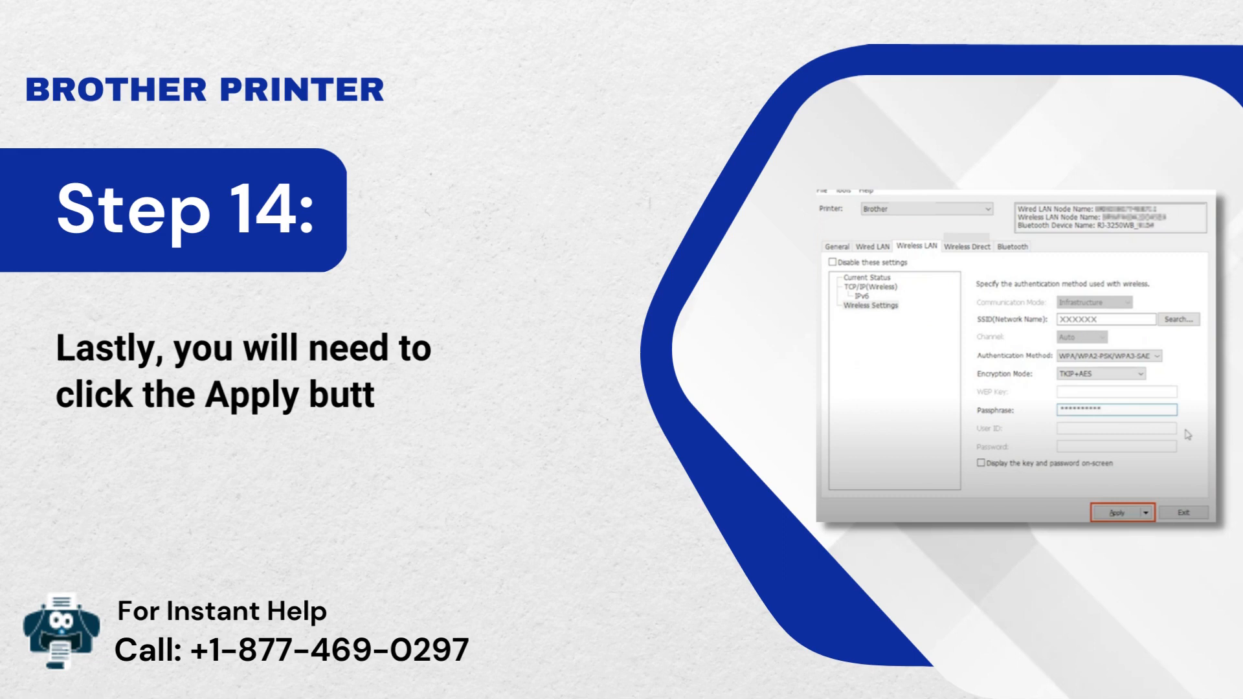
{"action": "type", "text": "on."}
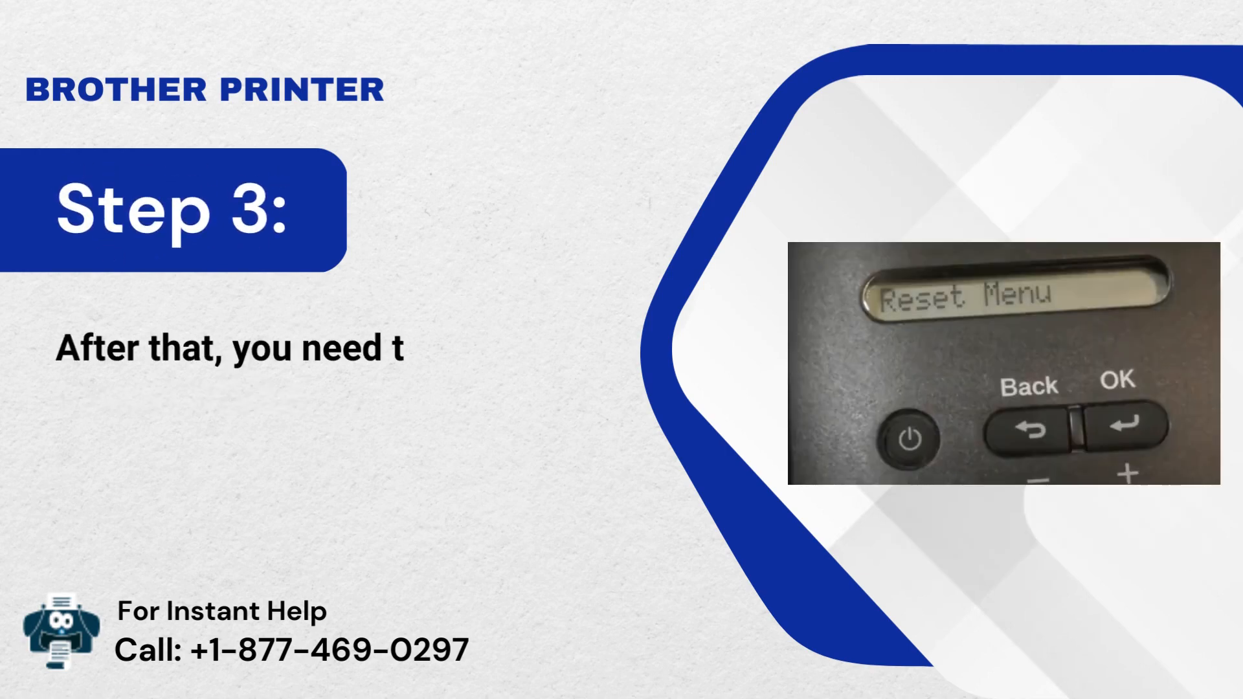
{"action": "type", "text": "to tap the Menu button."}
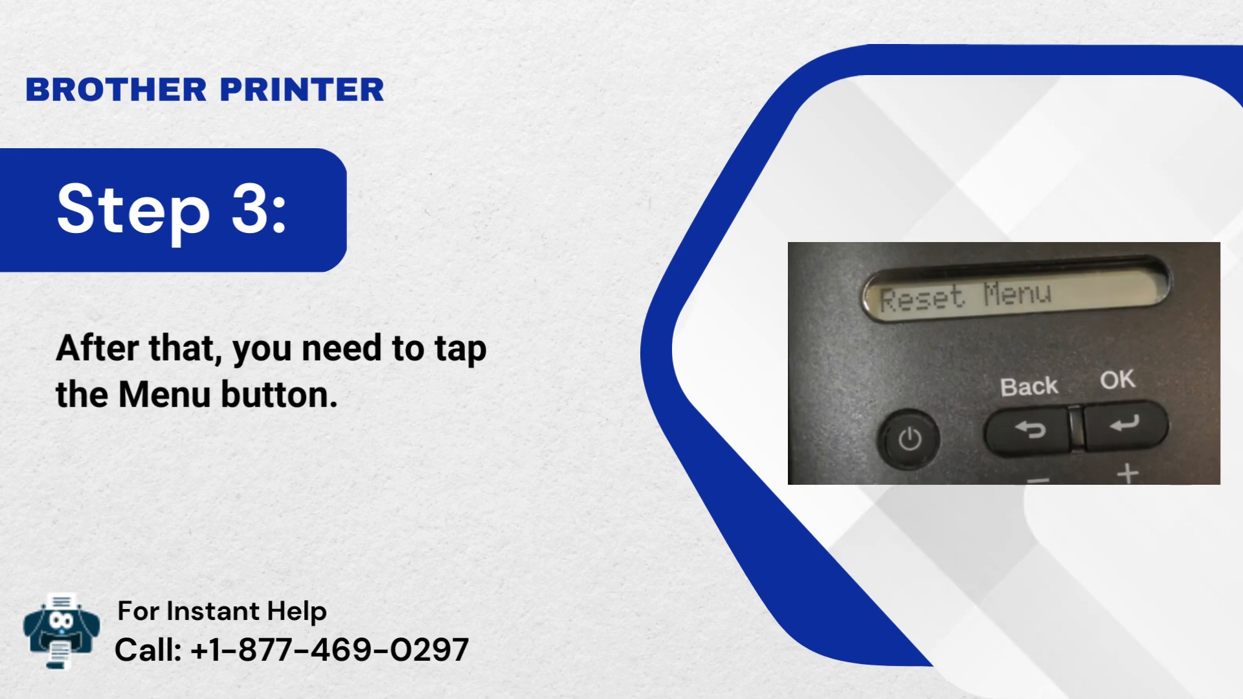